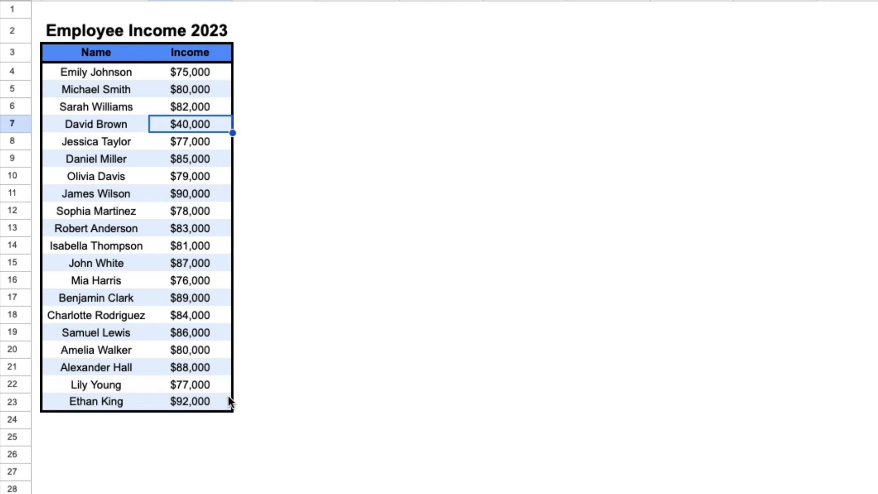
{"action": "mouse_move", "coordinate": [208, 146]}
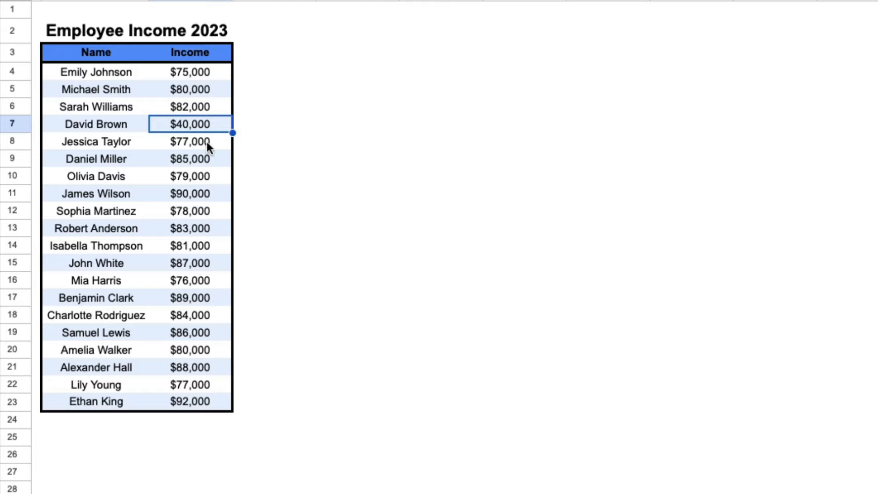
{"action": "mouse_move", "coordinate": [97, 74]}
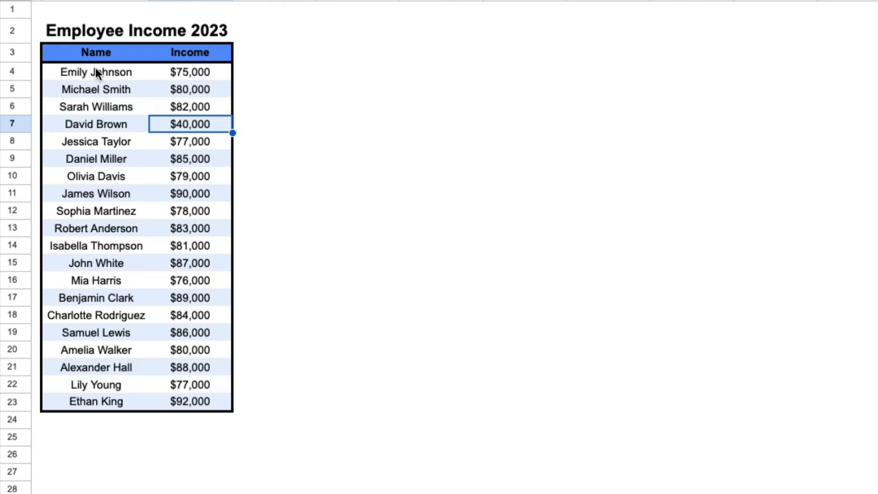
{"action": "mouse_move", "coordinate": [106, 166]}
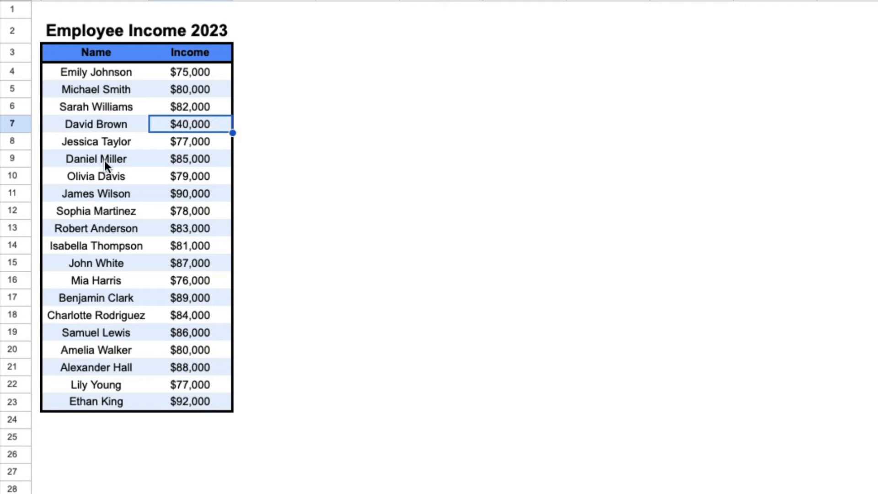
{"action": "mouse_move", "coordinate": [139, 132]}
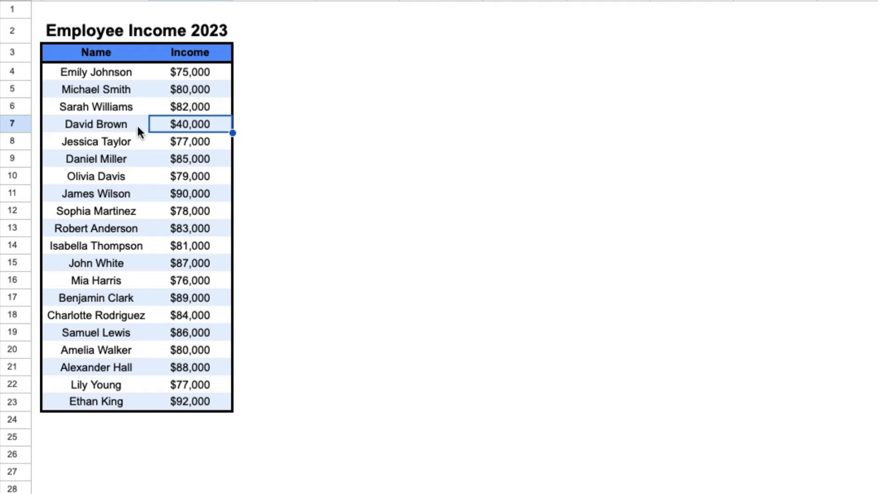
{"action": "mouse_move", "coordinate": [151, 130]}
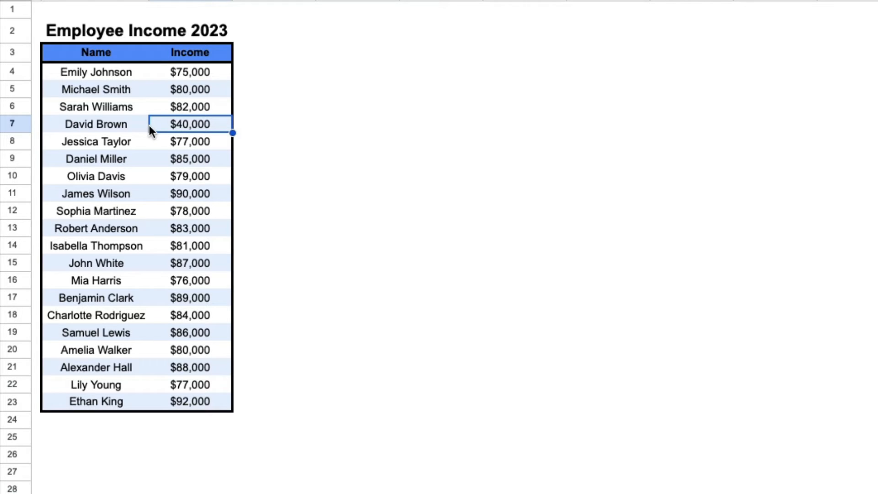
{"action": "mouse_move", "coordinate": [219, 125]}
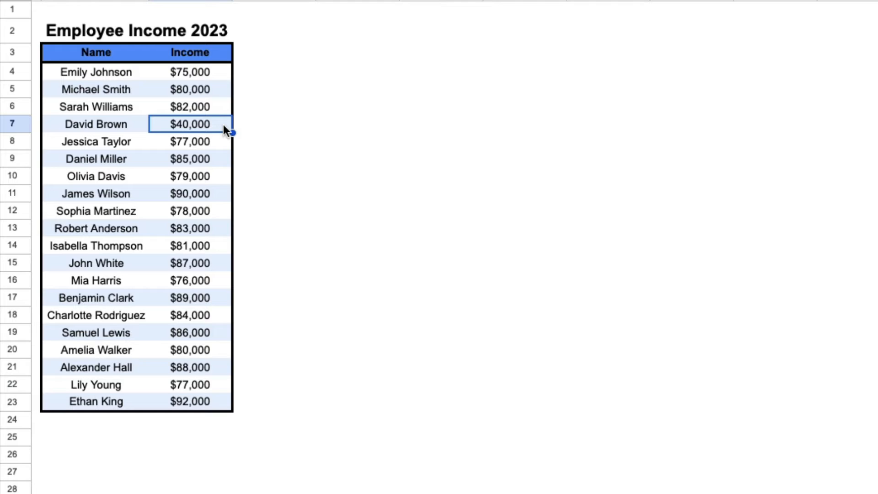
- Reach the Insert menu's Note option for David Brown's $40,000 cell C7
{"action": "right_click", "coordinate": [190, 123]}
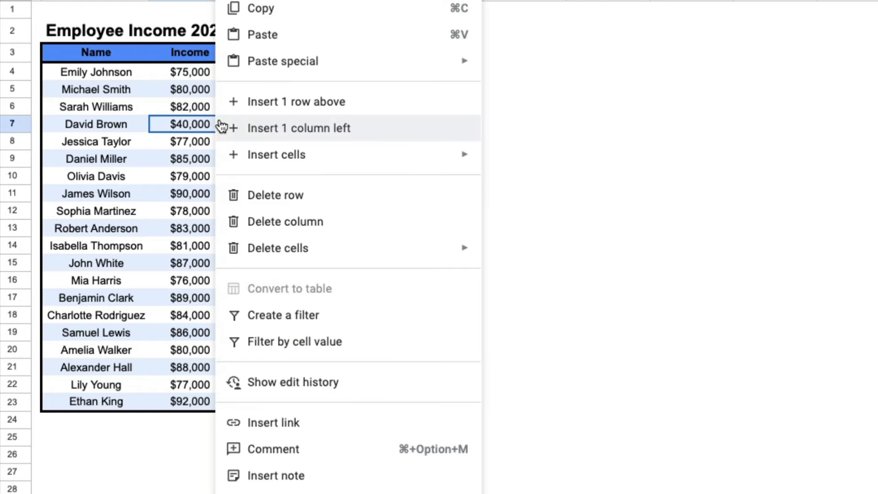
{"action": "scroll", "scroll_direction": "down", "scroll_amount": 3}
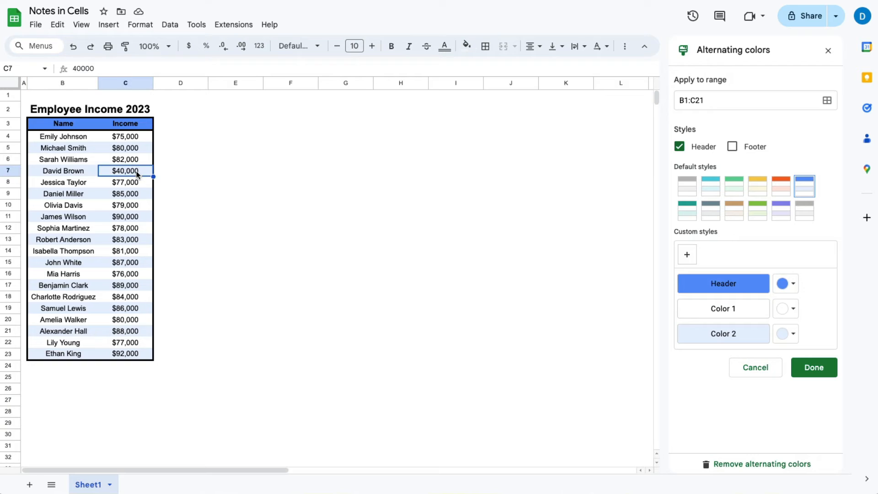
{"action": "left_click", "coordinate": [108, 24]}
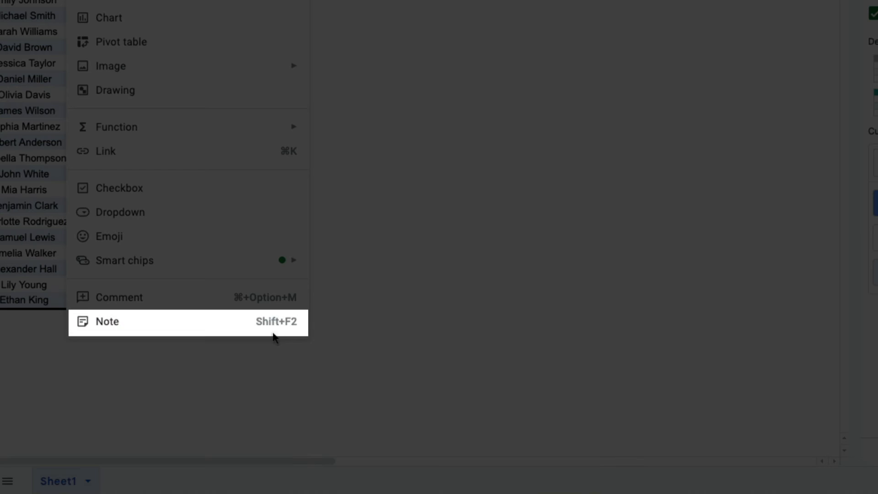
{"action": "mouse_move", "coordinate": [291, 329]}
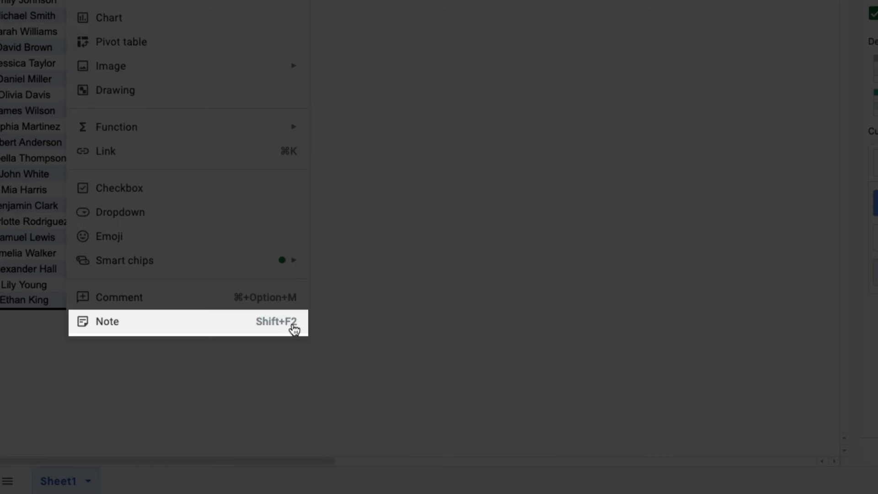
- Add the note 'This person was hired' to C7 and leave the cell
{"action": "left_click", "coordinate": [106, 321]}
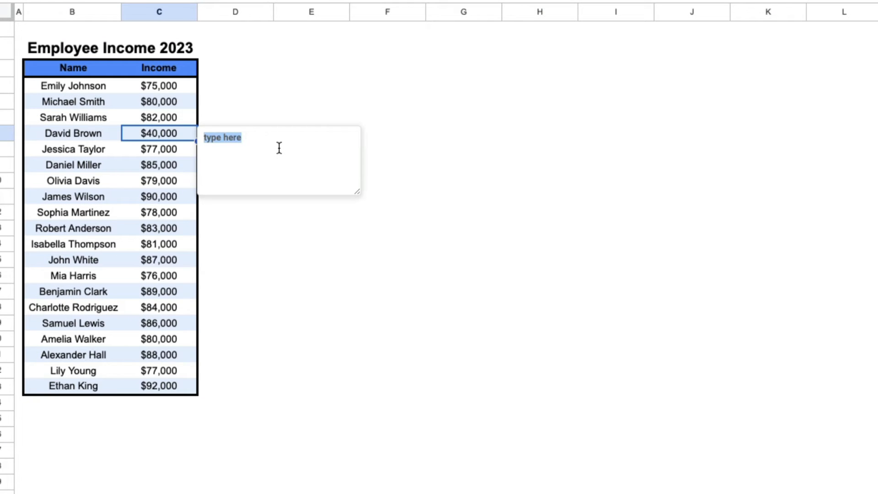
{"action": "type", "text": "This"}
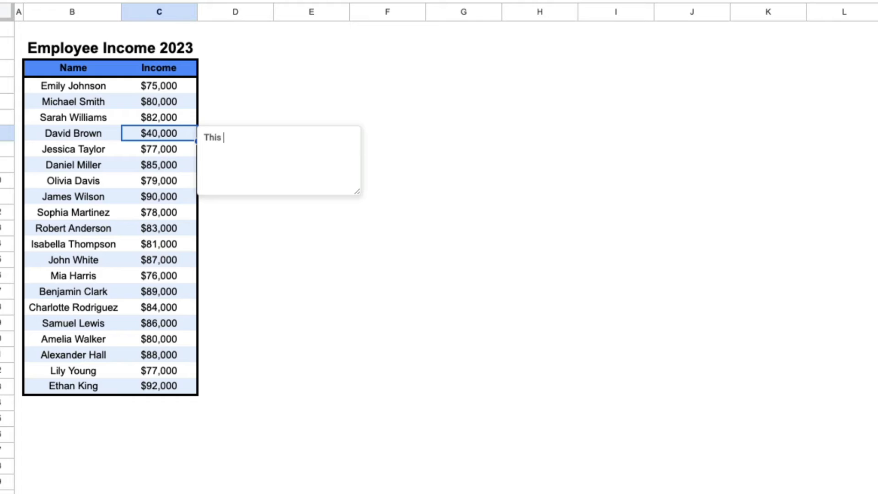
{"action": "type", "text": "person was hired"}
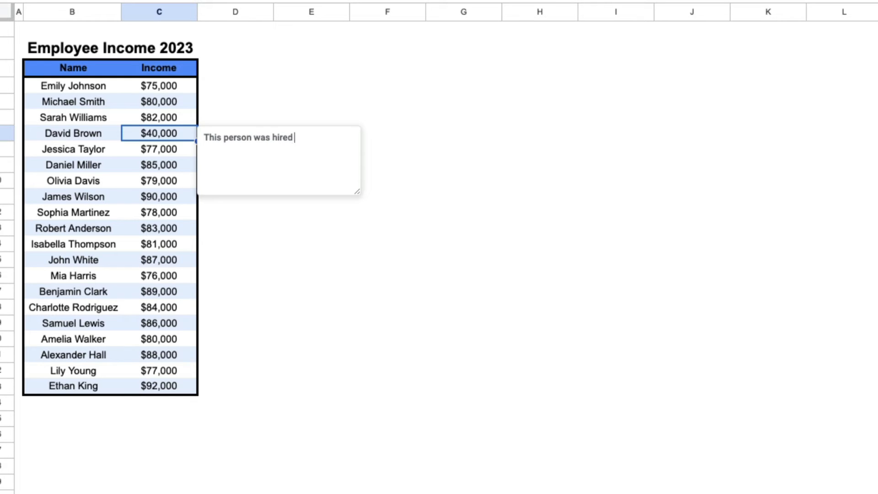
{"action": "left_click", "coordinate": [463, 307]}
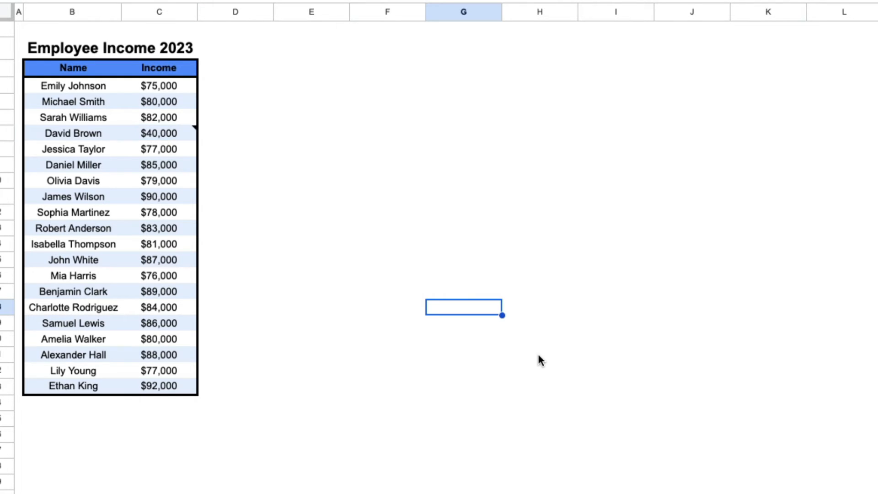
{"action": "mouse_move", "coordinate": [507, 346]}
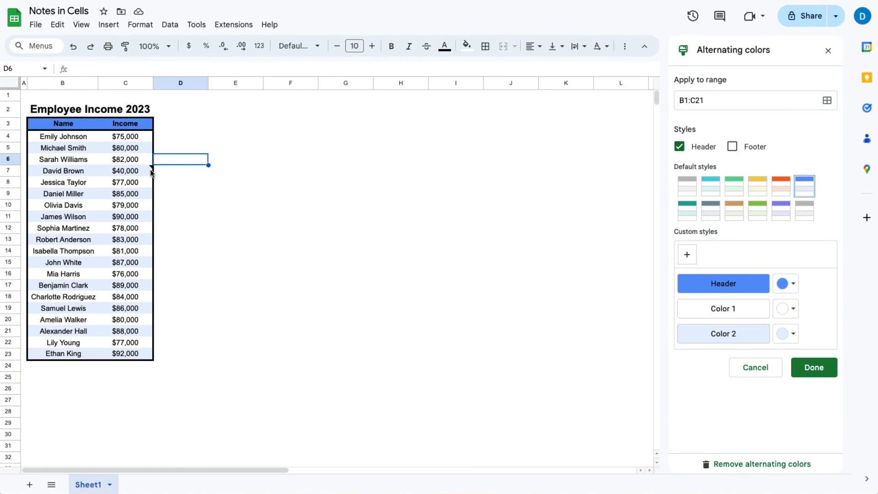
{"action": "mouse_move", "coordinate": [151, 172]}
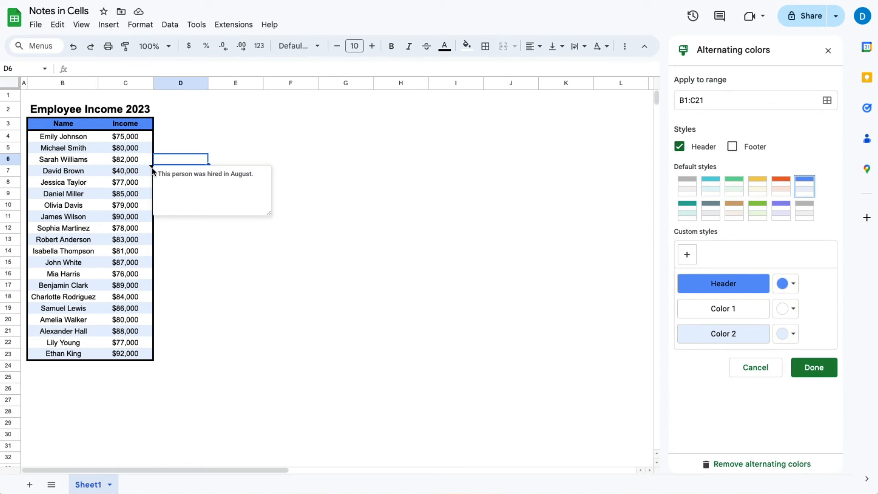
{"action": "mouse_move", "coordinate": [146, 173]}
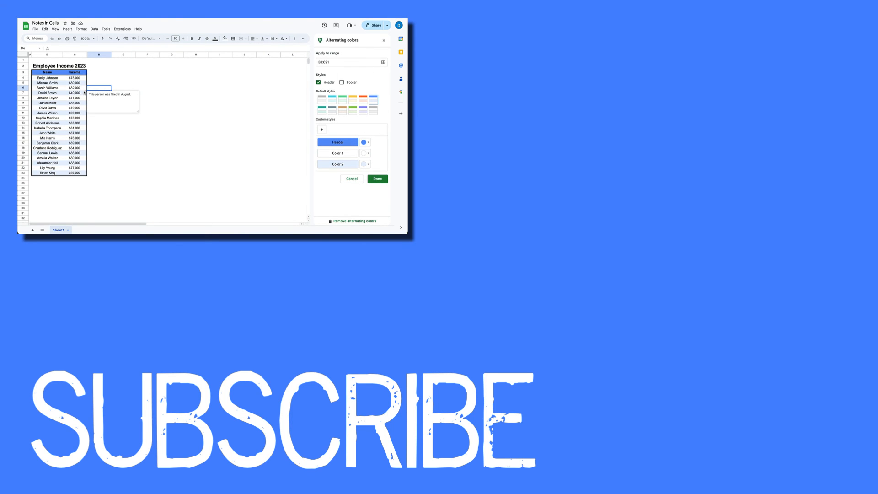
{"action": "left_click", "coordinate": [98, 83]}
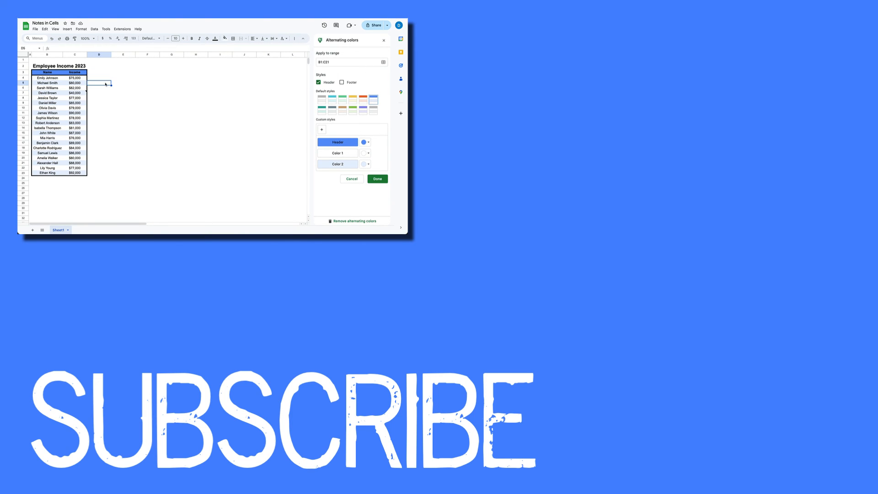
{"action": "mouse_move", "coordinate": [92, 88]}
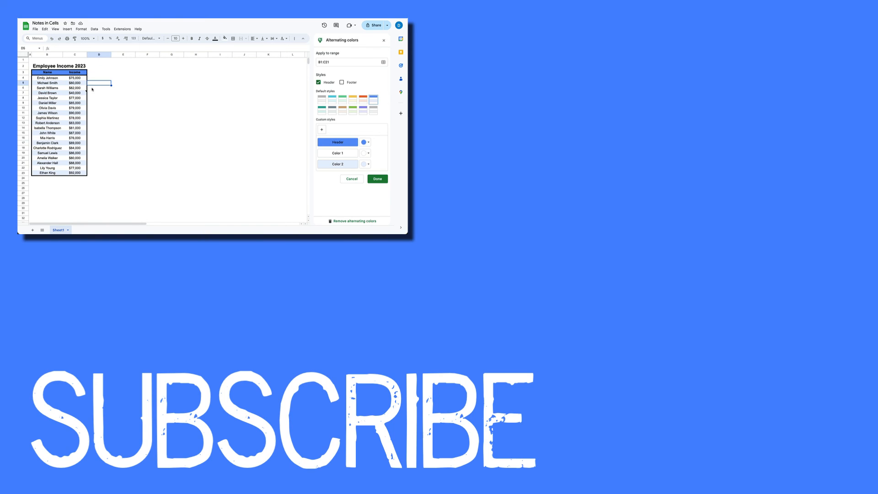